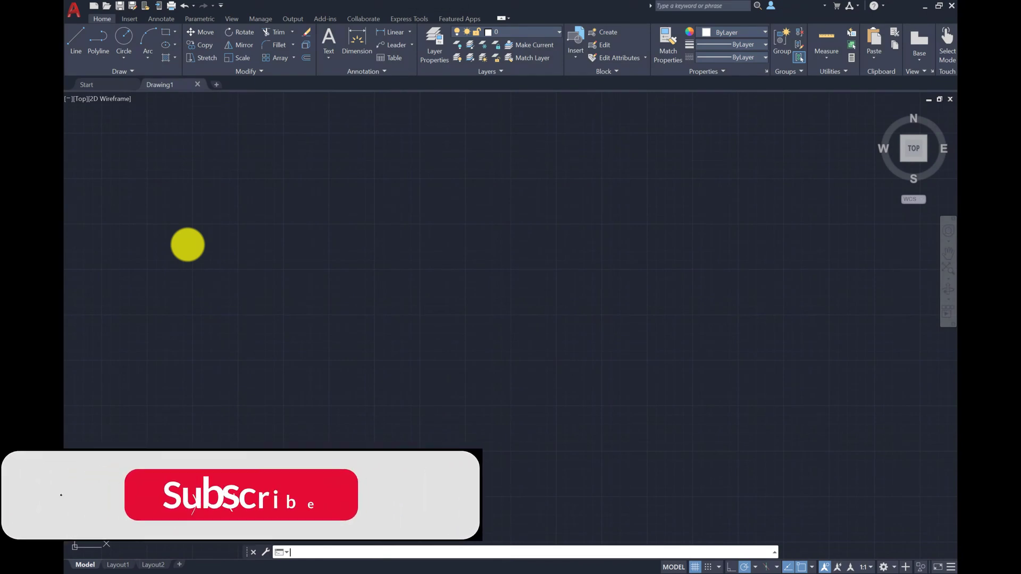
# Step: Scroll the S15 Studio AutoCAD course page past the curriculum to the instructor section
pyautogui.click(241, 496)
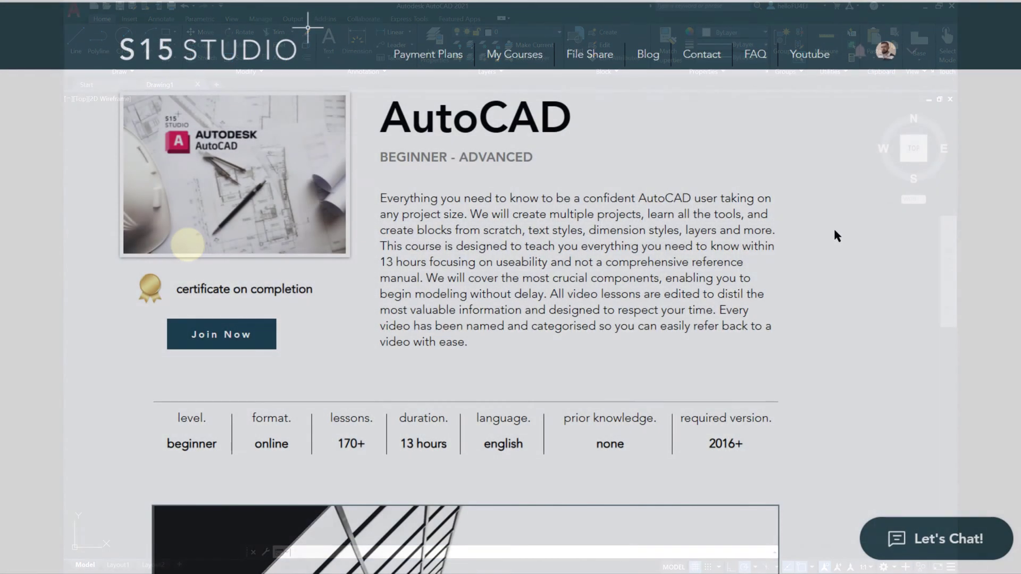
pyautogui.scroll(-3)
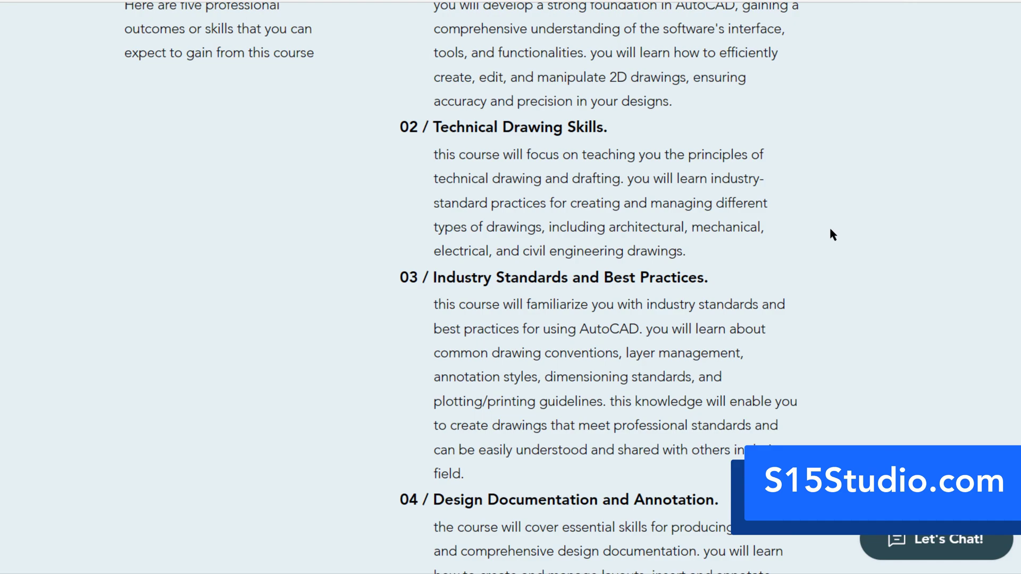
pyautogui.scroll(-3)
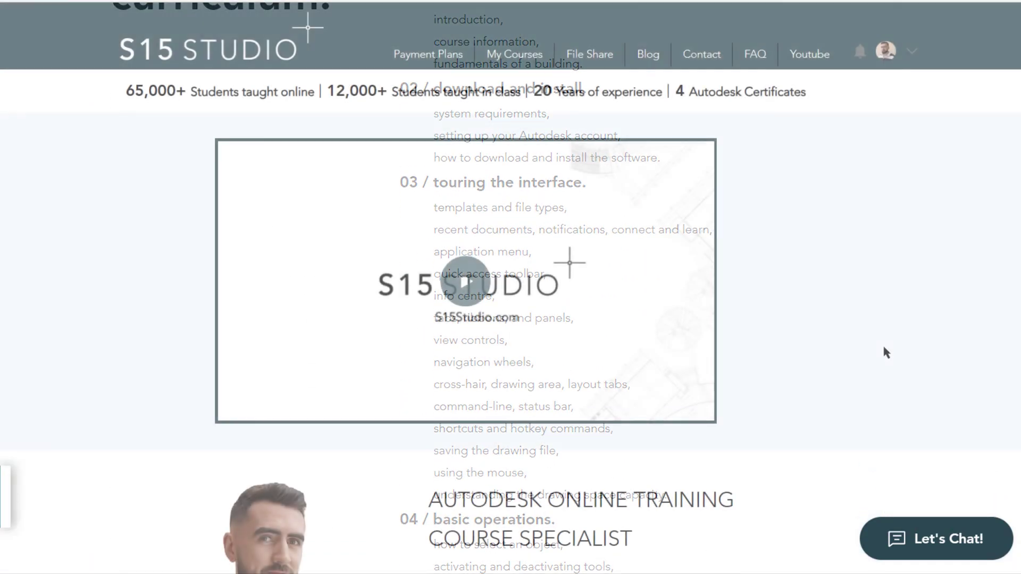
pyautogui.scroll(-3)
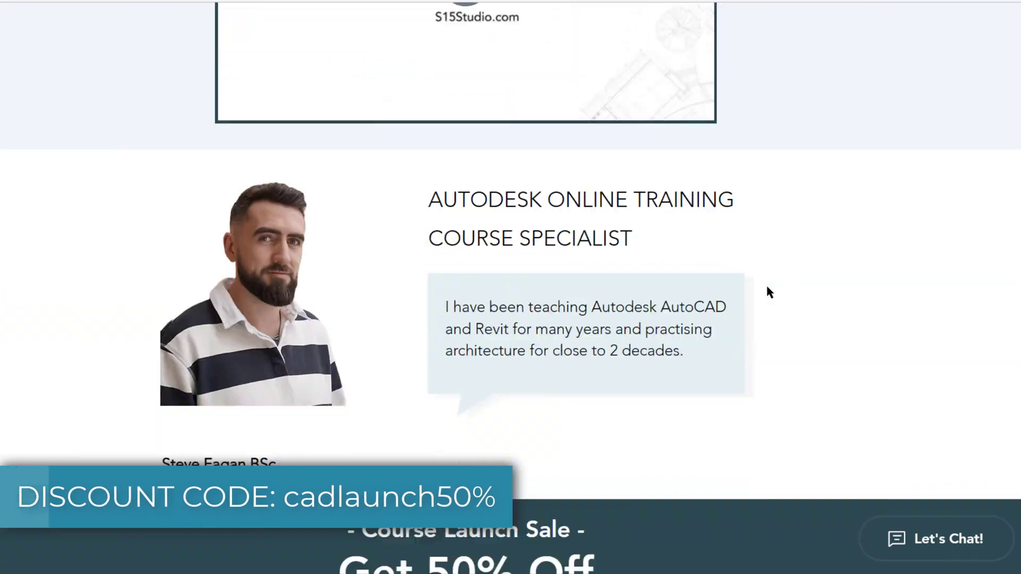
pyautogui.scroll(-3)
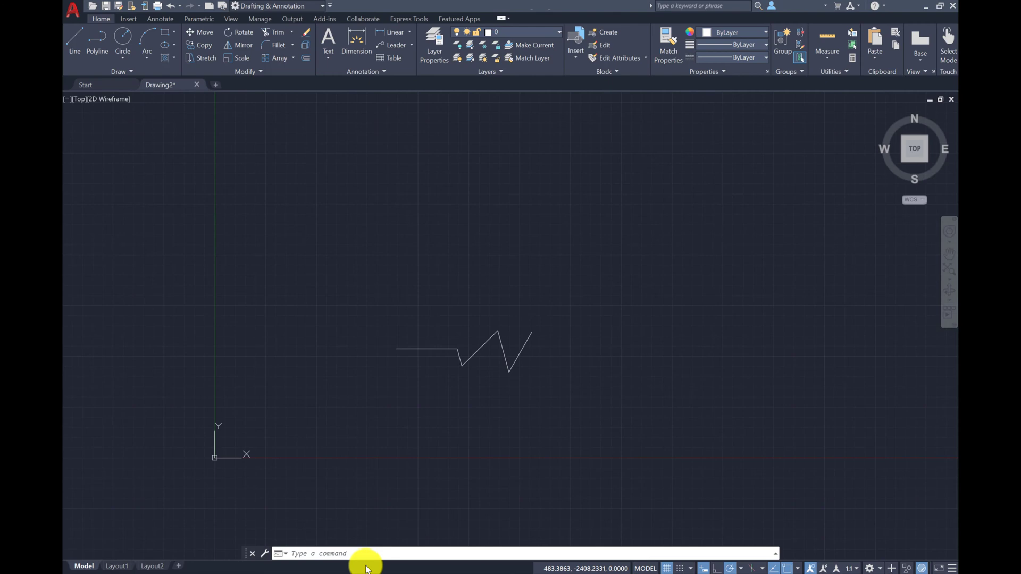
pyautogui.moveTo(378, 566)
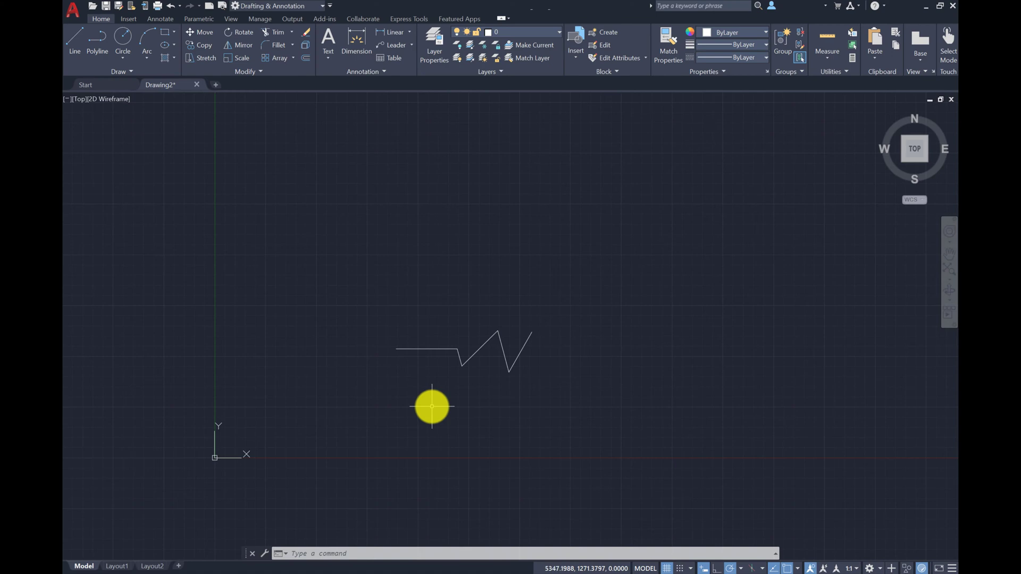
pyautogui.moveTo(518, 423)
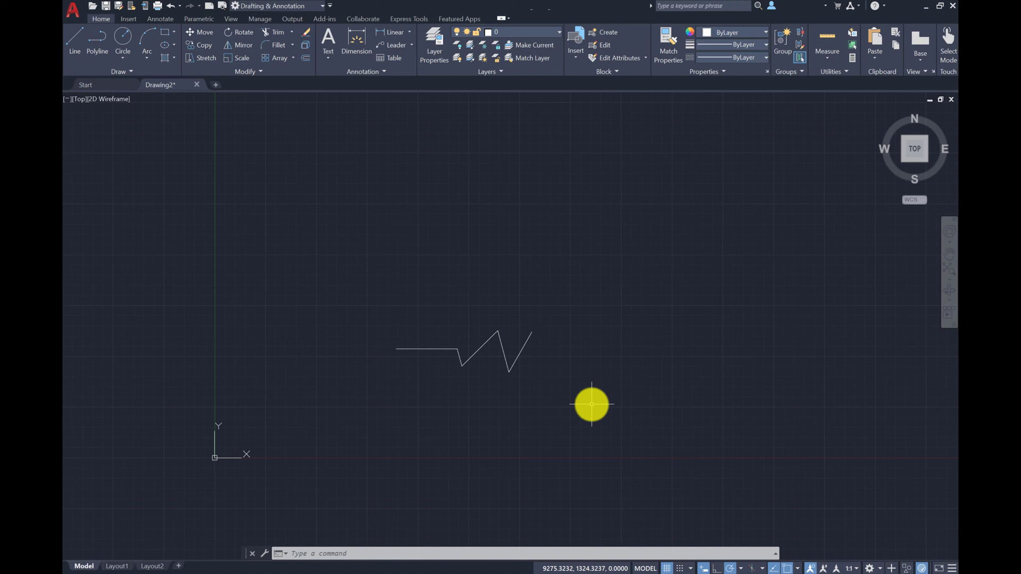
pyautogui.moveTo(339, 436)
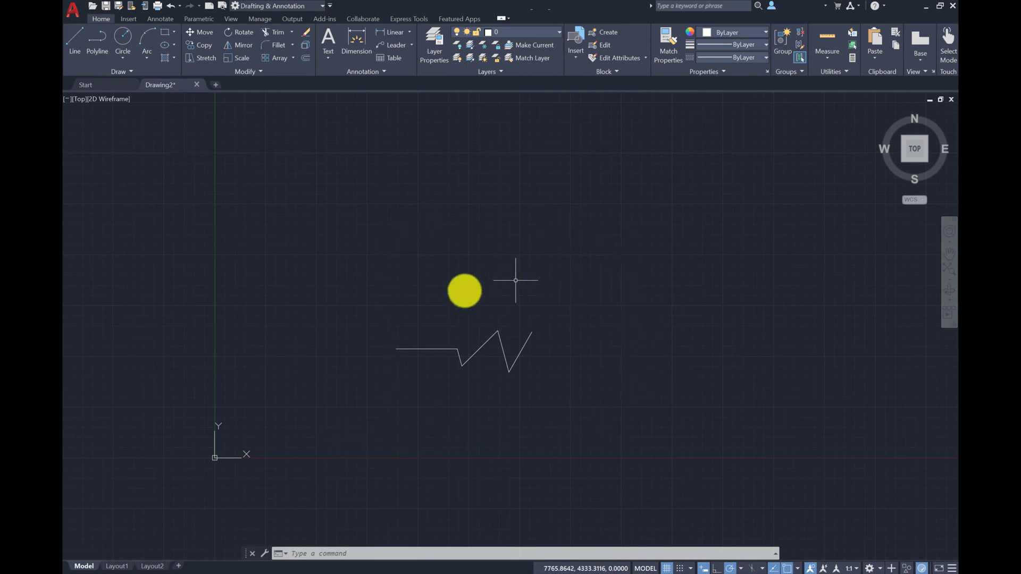
pyautogui.moveTo(463, 290); pyautogui.dragTo(456, 421)
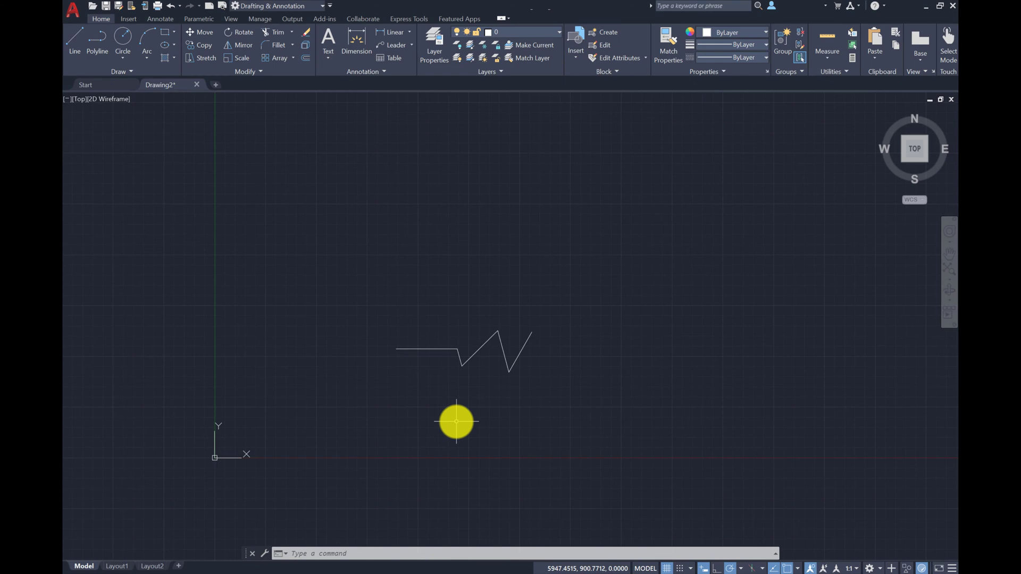
pyautogui.moveTo(443, 431)
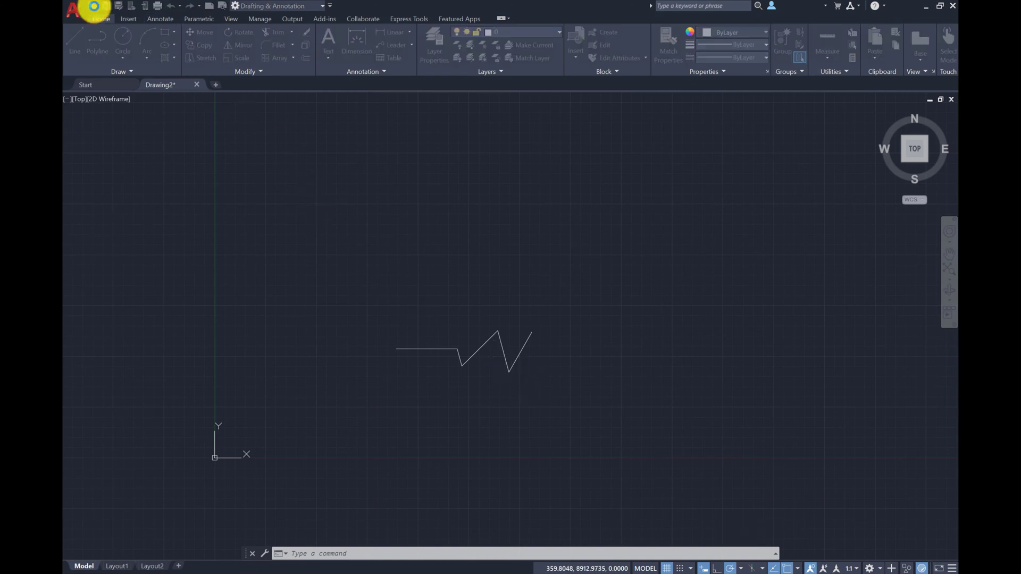
# Step: Open 'AutoCAD Introduction_Day 01 - Drawing environment' from the class files
pyautogui.click(91, 10)
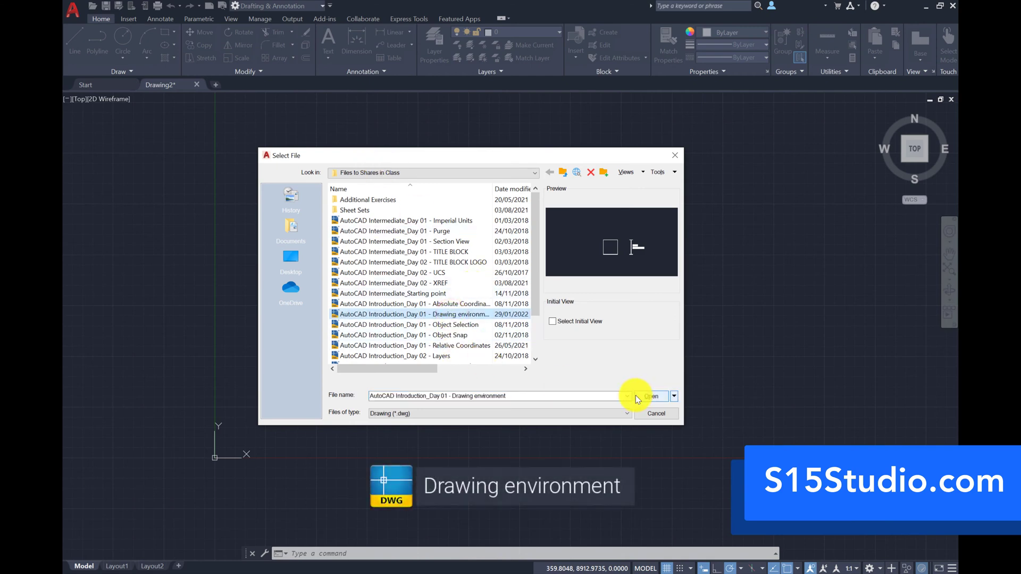
pyautogui.click(653, 396)
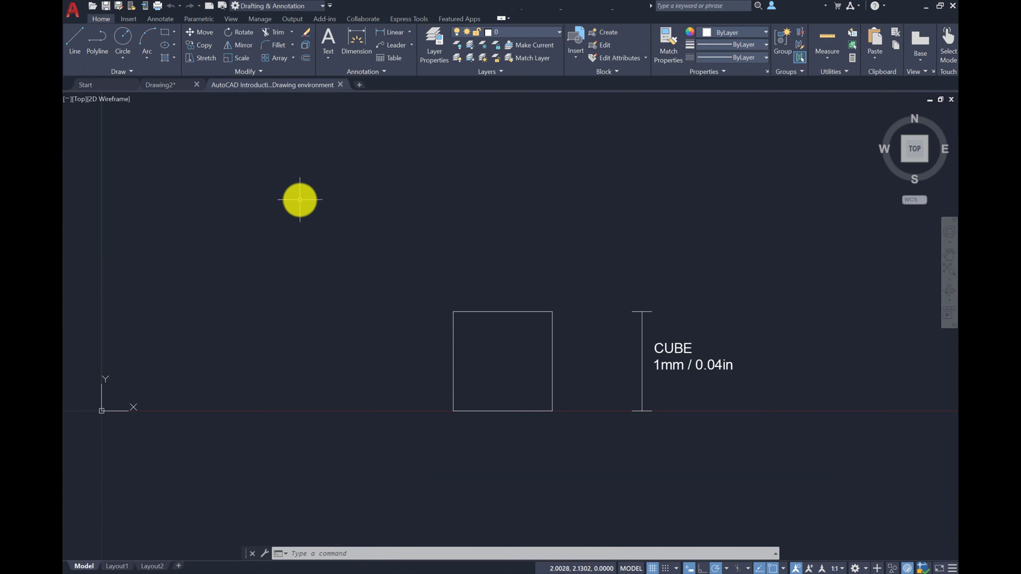
pyautogui.moveTo(498, 325)
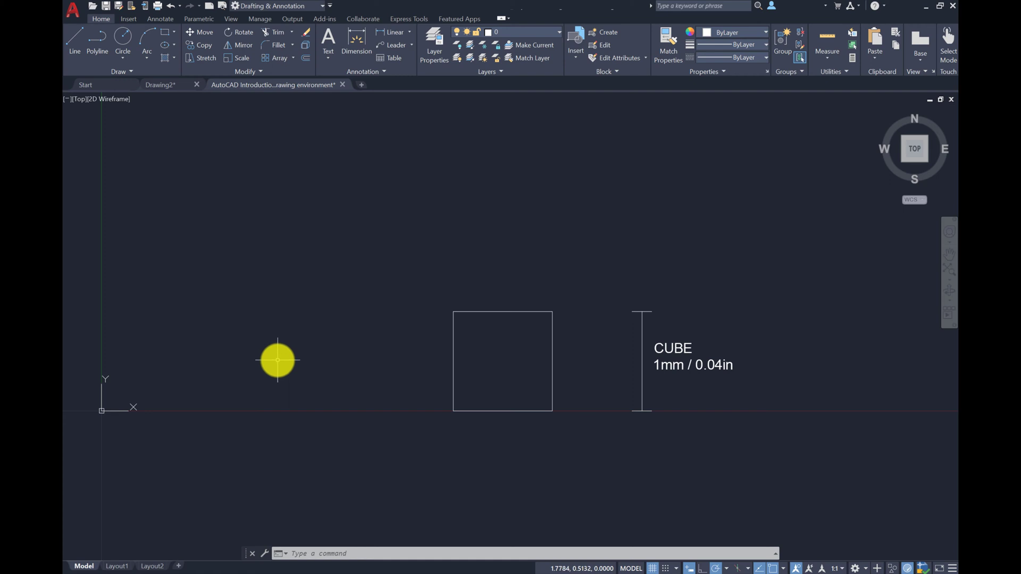
pyautogui.moveTo(275, 360)
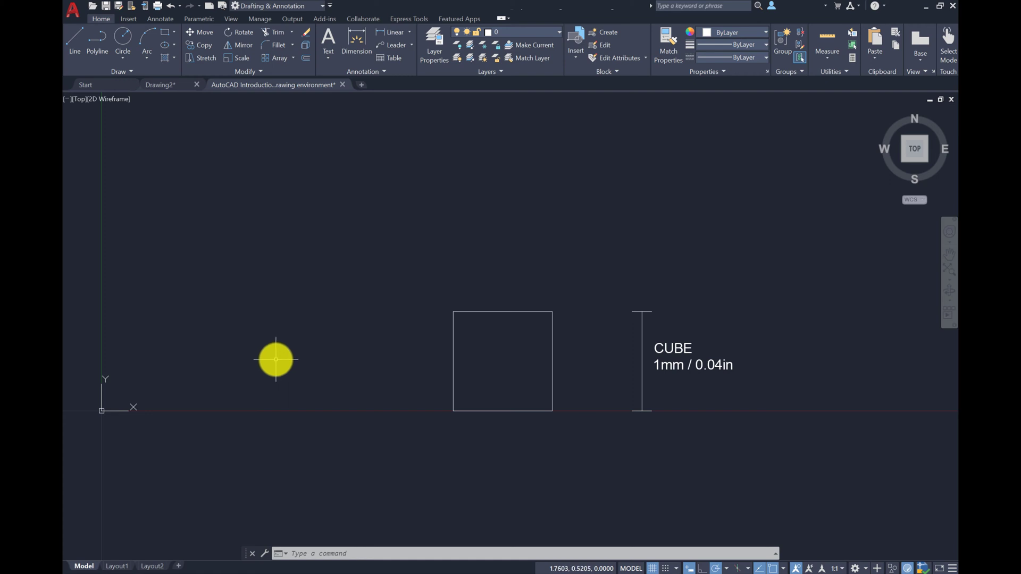
pyautogui.moveTo(271, 358)
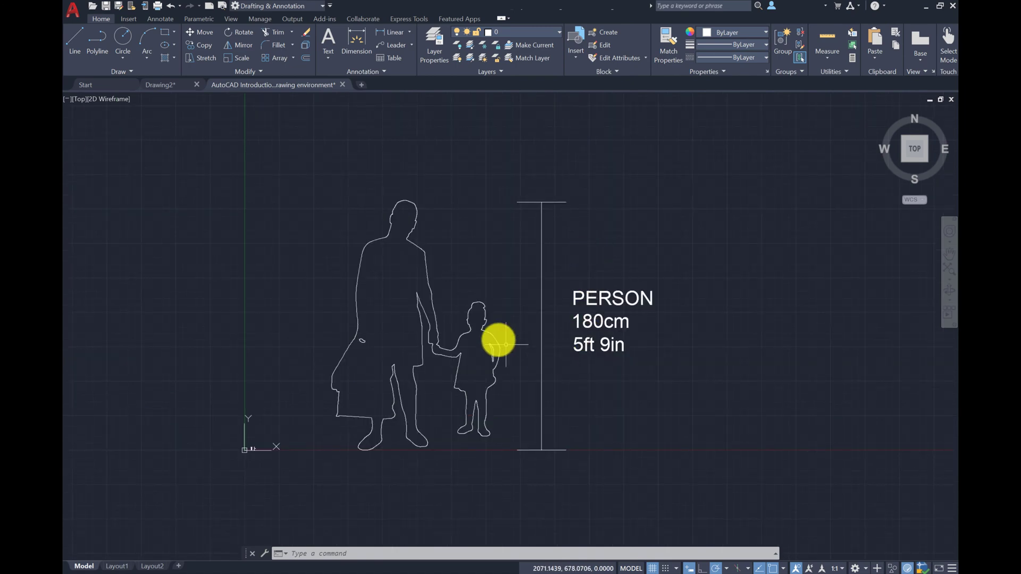
pyautogui.moveTo(563, 302)
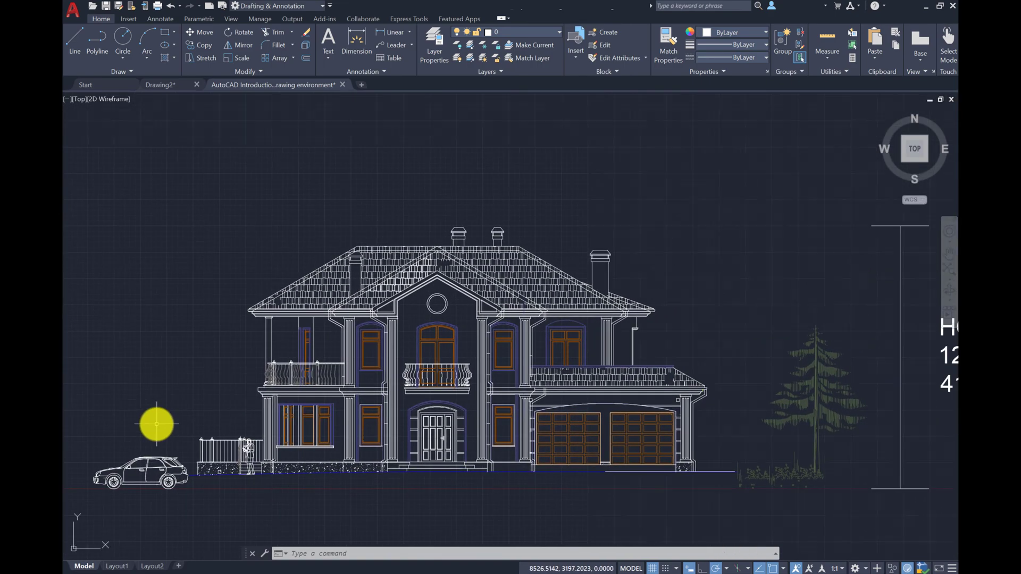
# Step: Zoom out to frame the 12.5m house elevation with car and tree
pyautogui.scroll(-3)
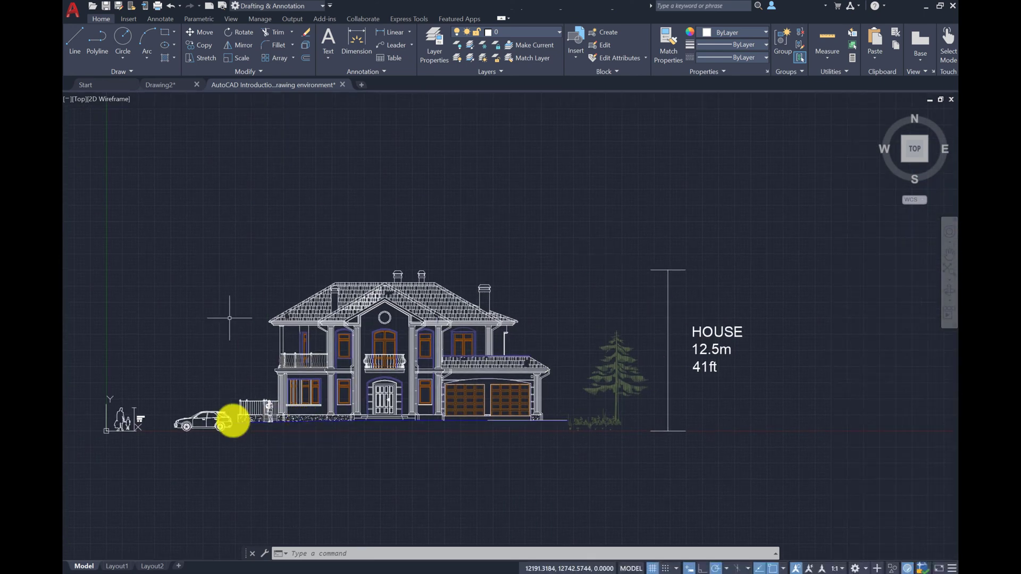
pyautogui.moveTo(398, 505)
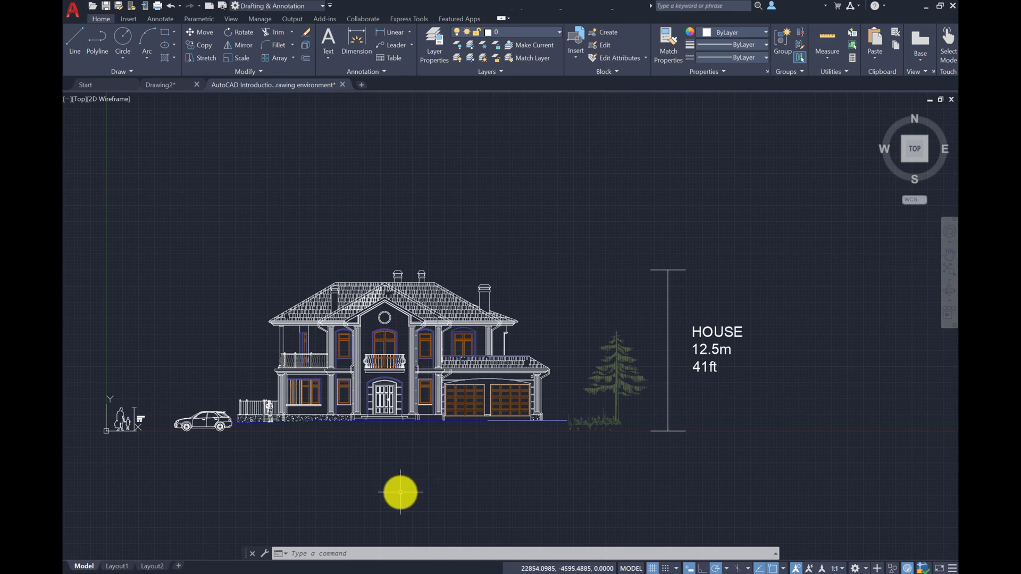
pyautogui.moveTo(328, 469)
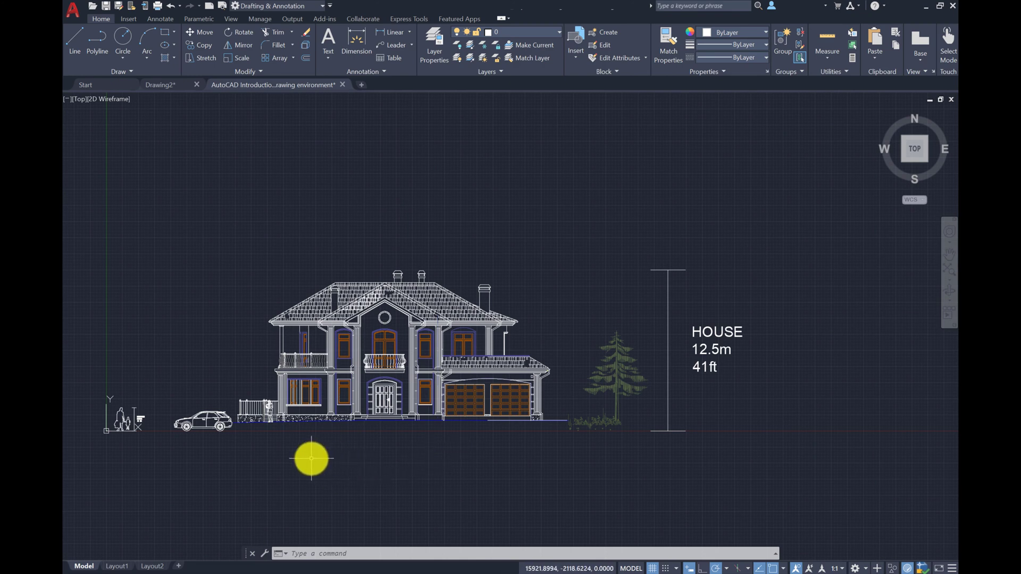
pyautogui.moveTo(304, 473)
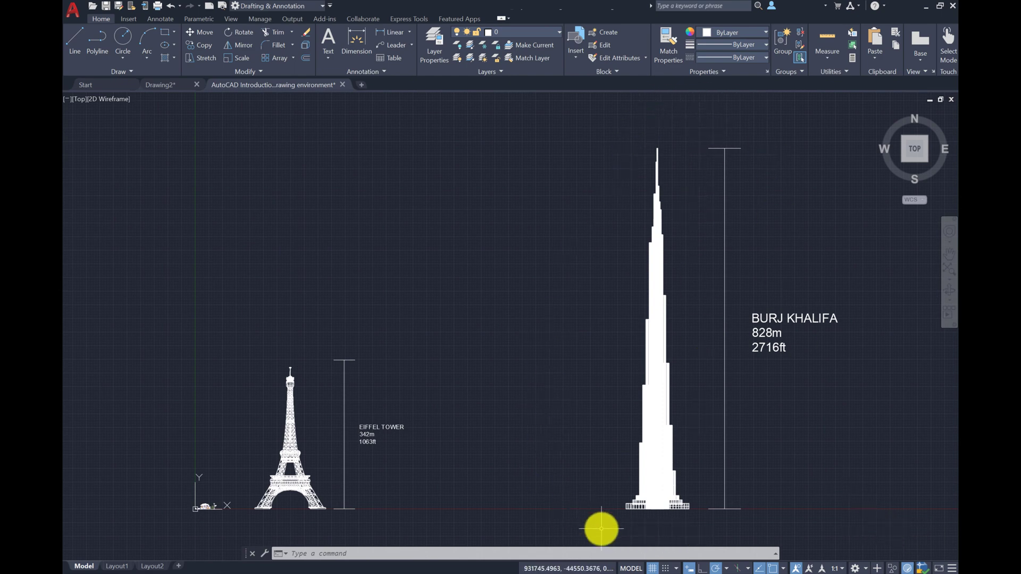
pyautogui.moveTo(198, 532)
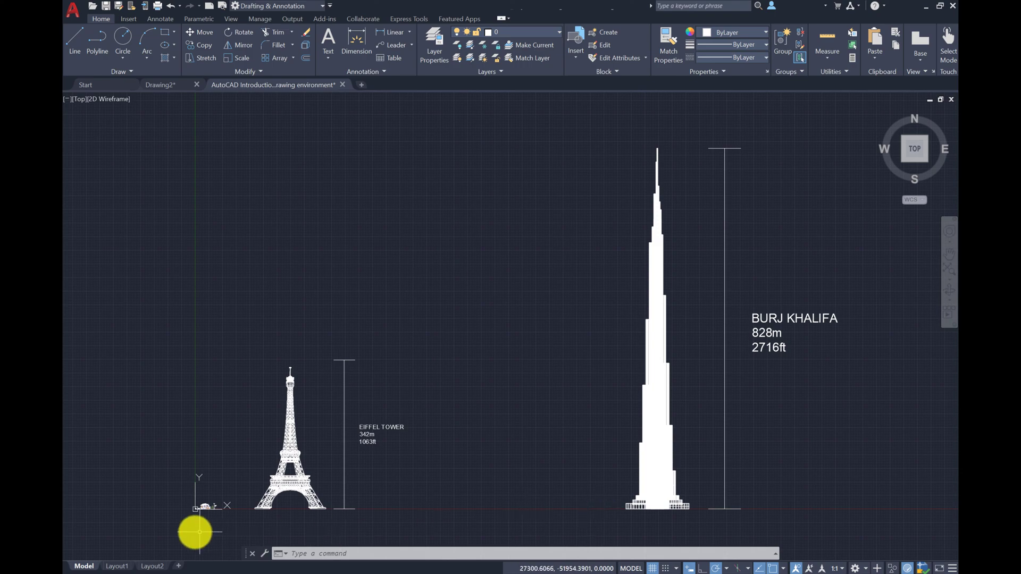